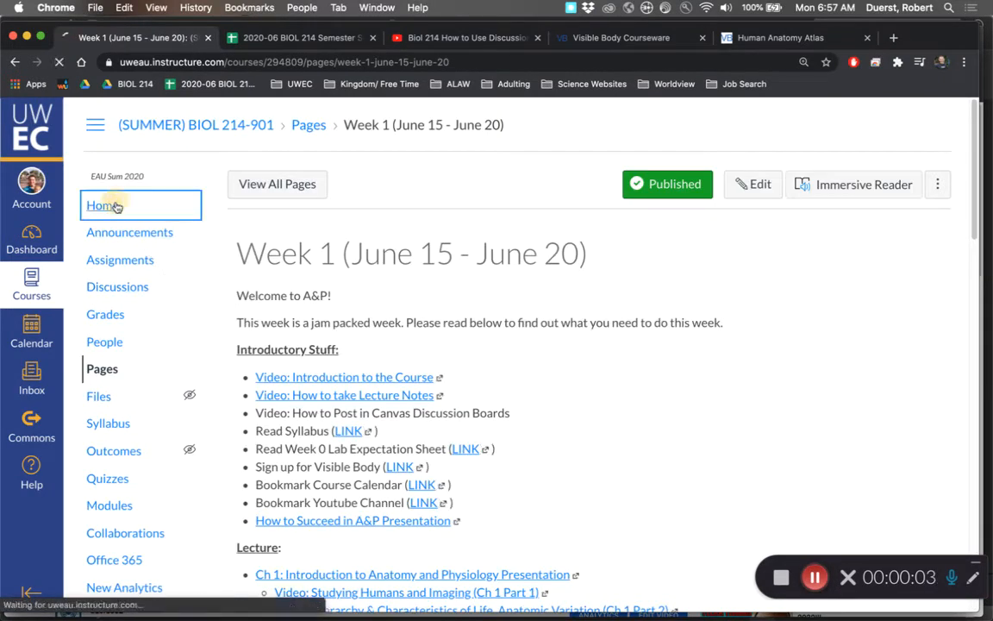
- Go to the BIOL 214 course home page and enter Student View
click(103, 205)
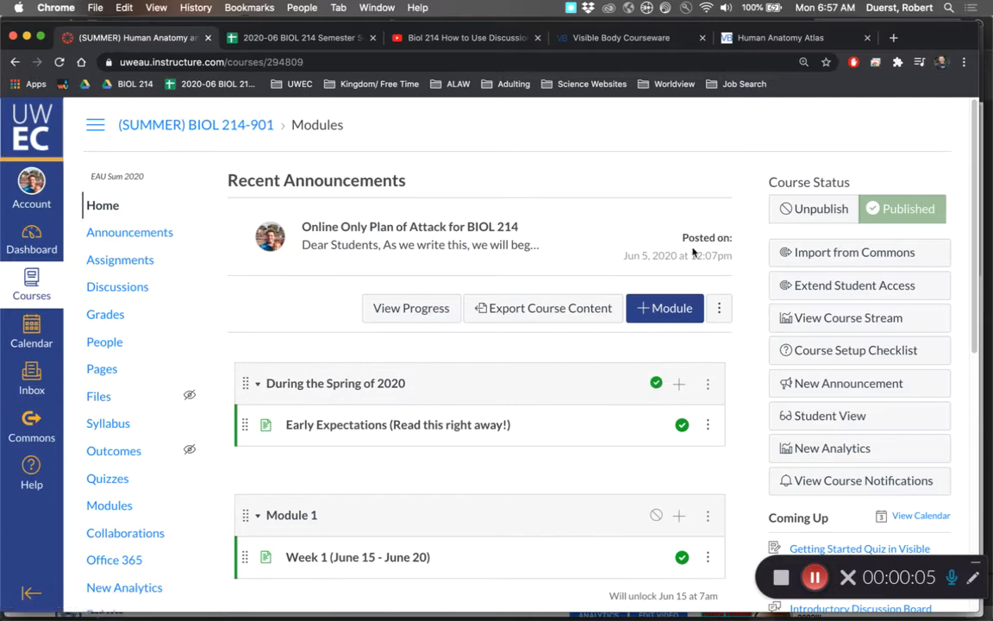
mouse_move(314, 352)
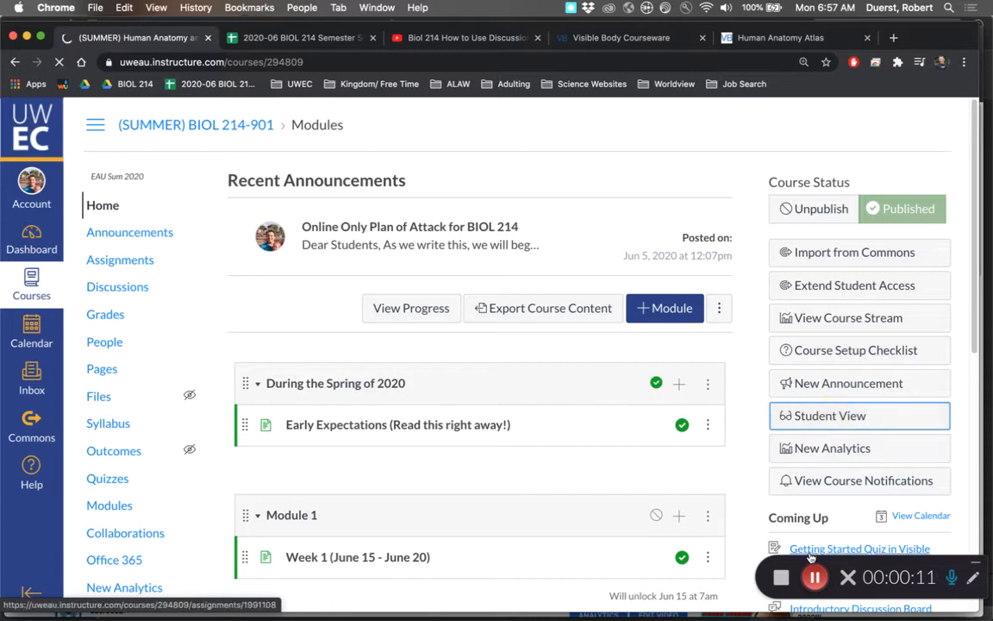
click(827, 415)
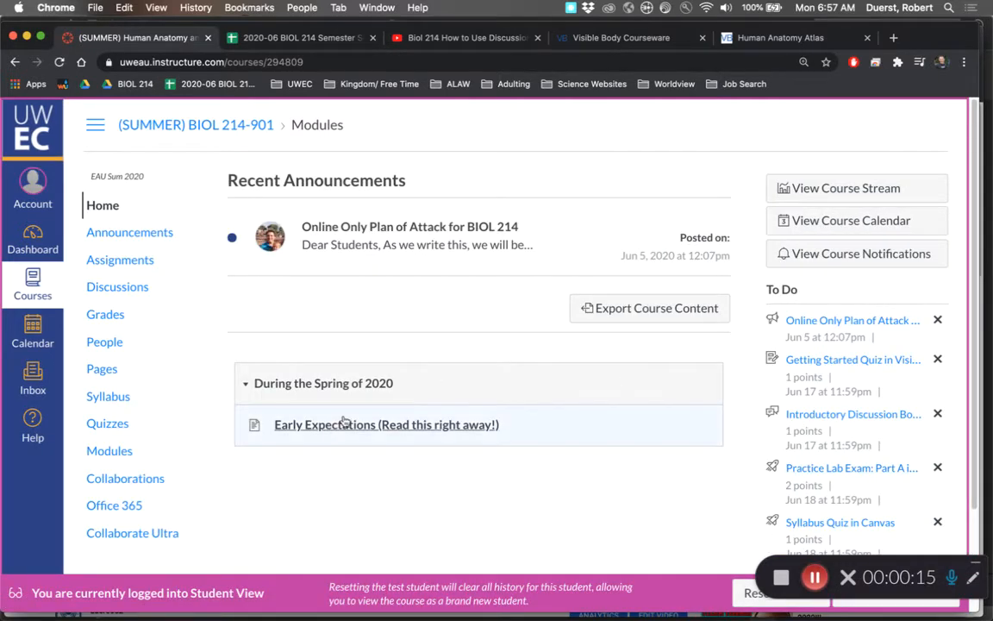
mouse_move(117, 287)
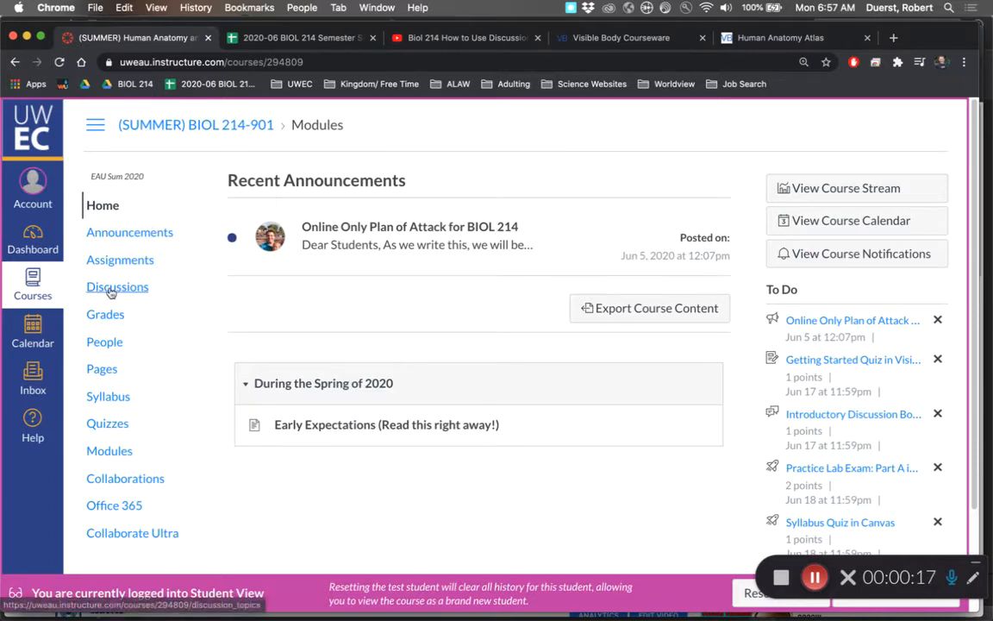
- Show the course Discussions list with the Canvas Technical Questions topic
click(117, 286)
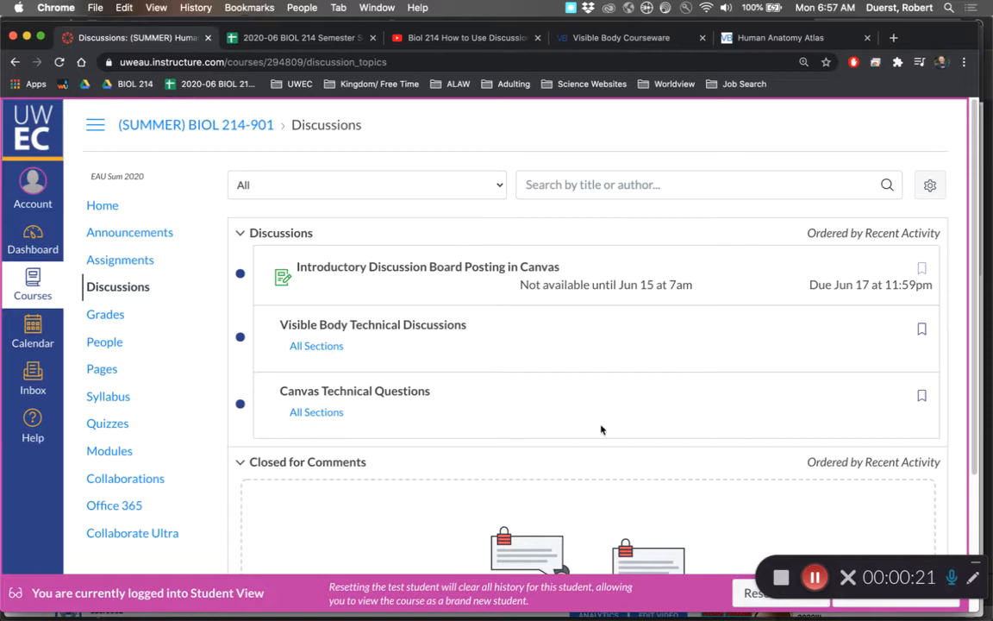
mouse_move(386, 328)
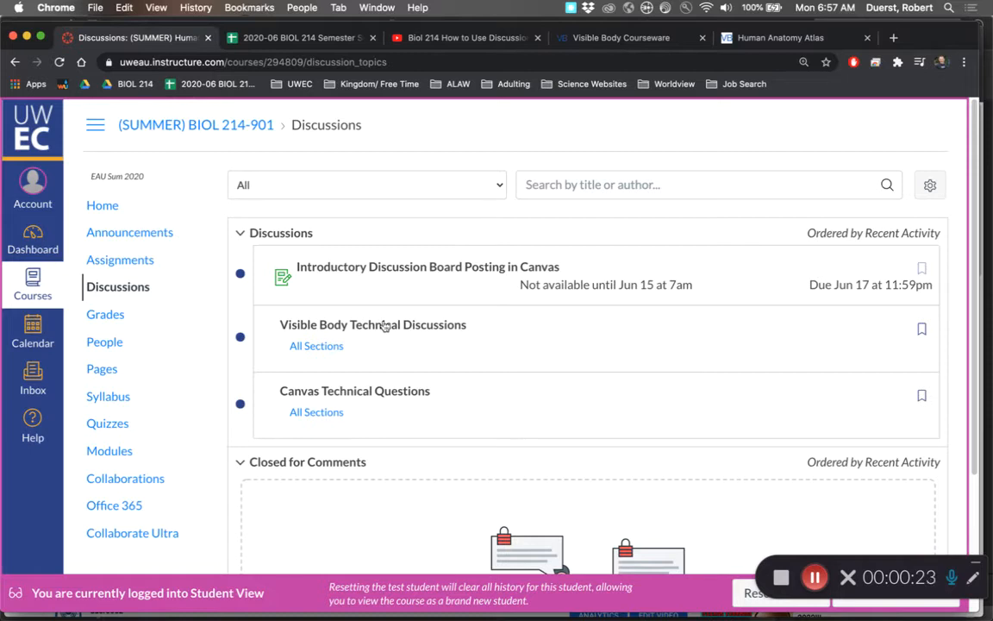
scroll(down, 3)
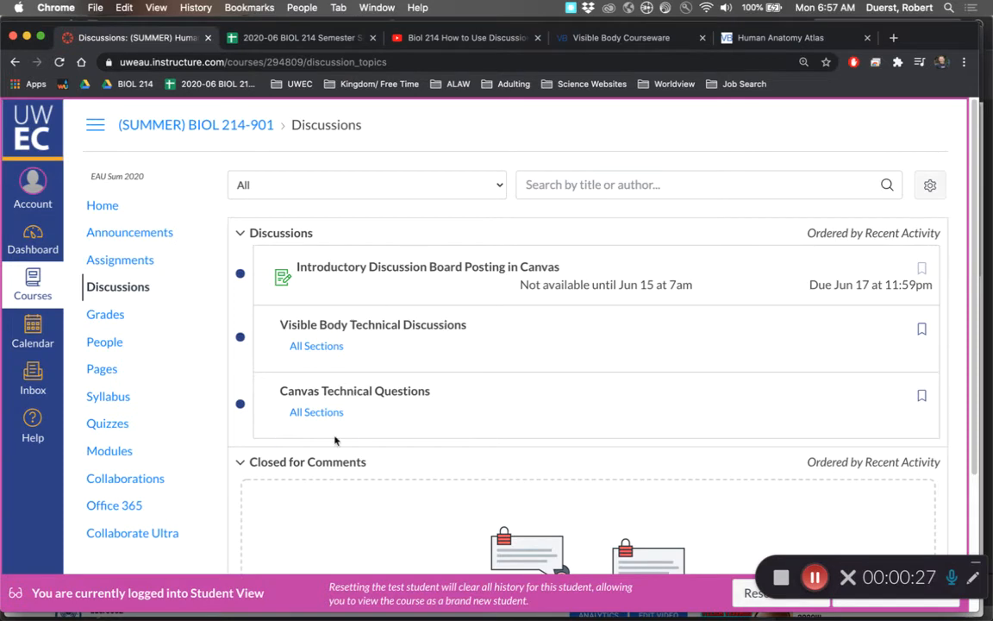
mouse_move(681, 391)
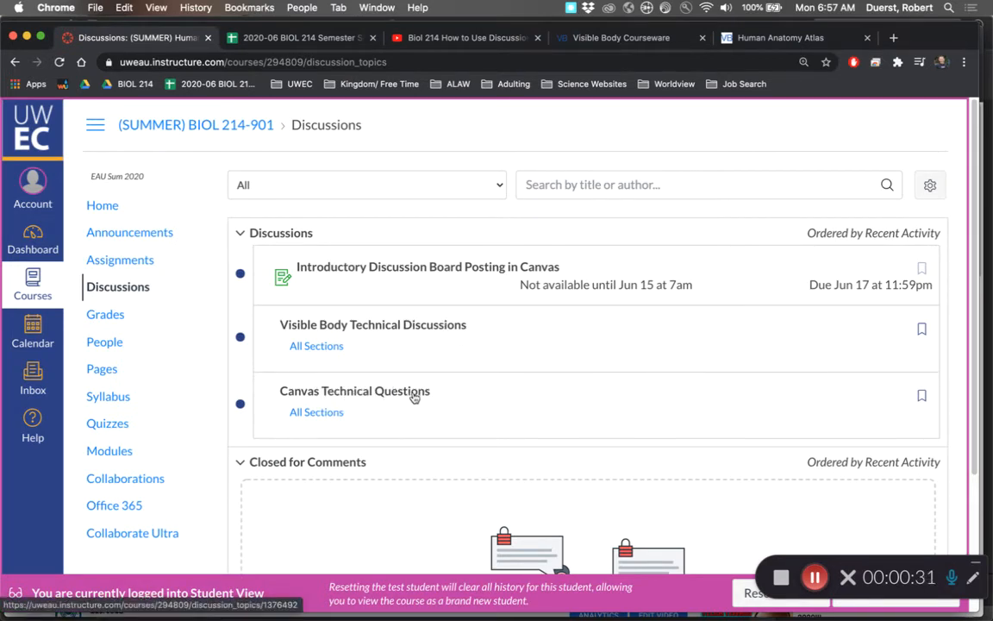
- Draft a reply 'How do I post to the class discussion board?' in Canvas Technical Questions
click(355, 390)
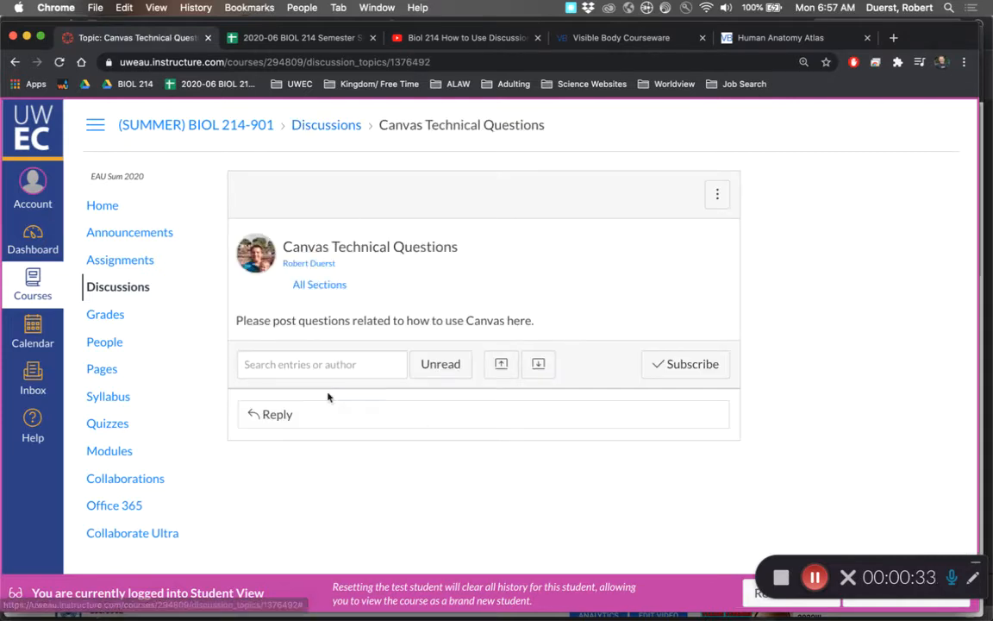
click(276, 414)
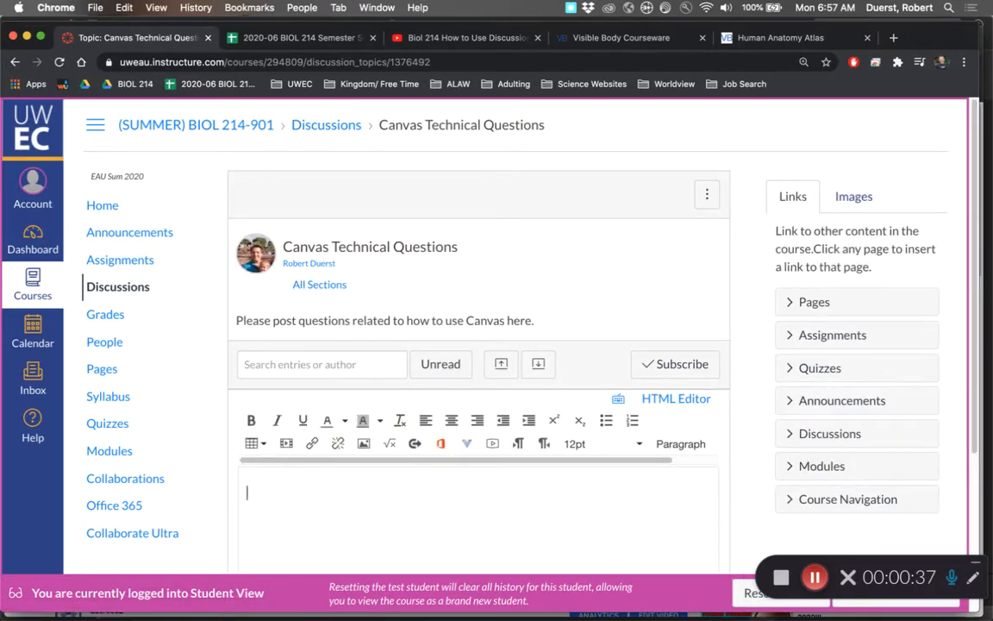
text(How do)
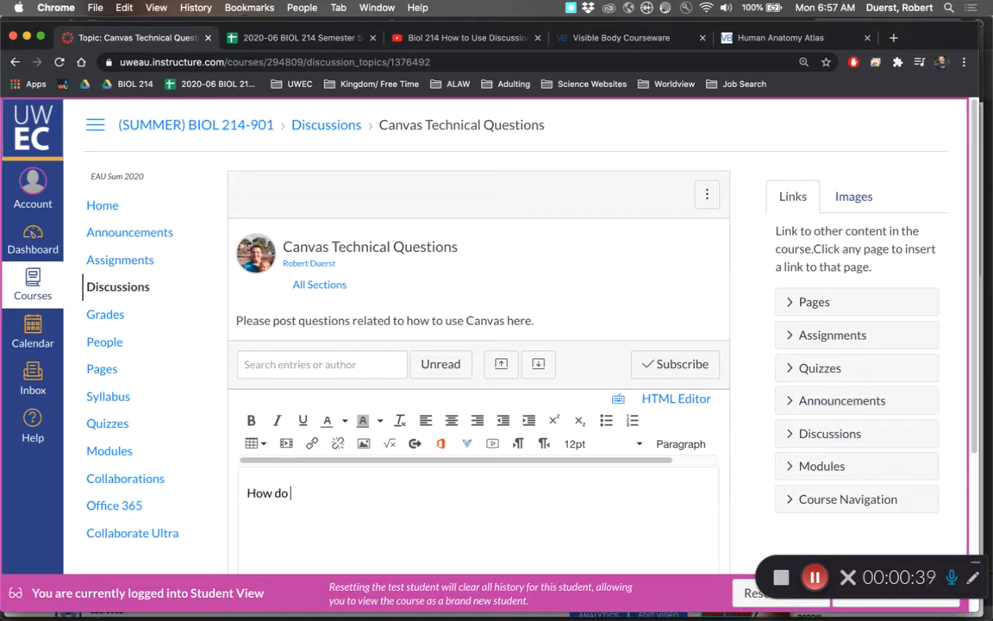
text(I post to the c)
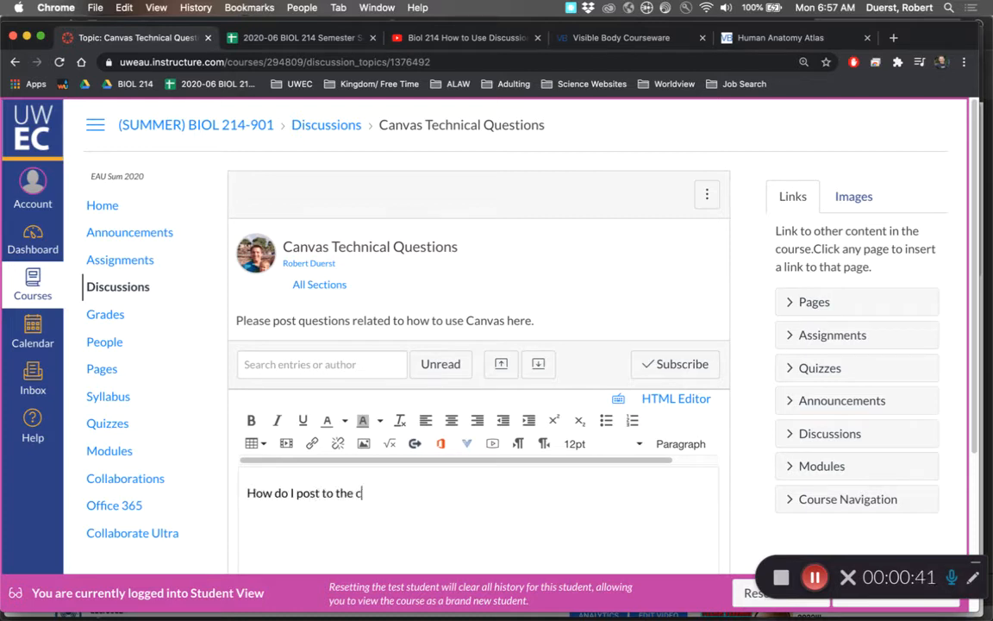
text(lass discussion bd)
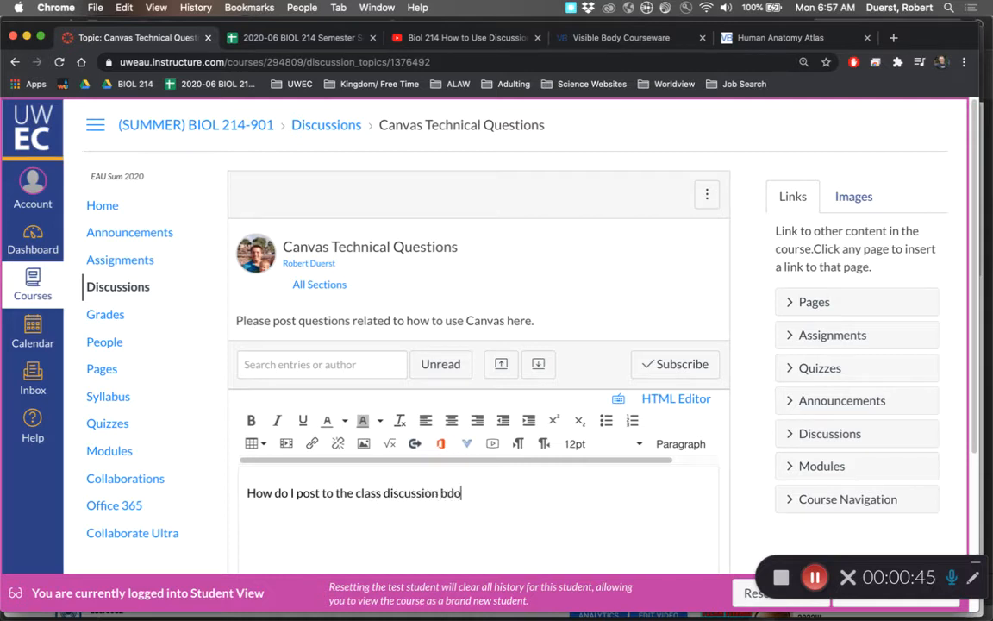
text(oard?)
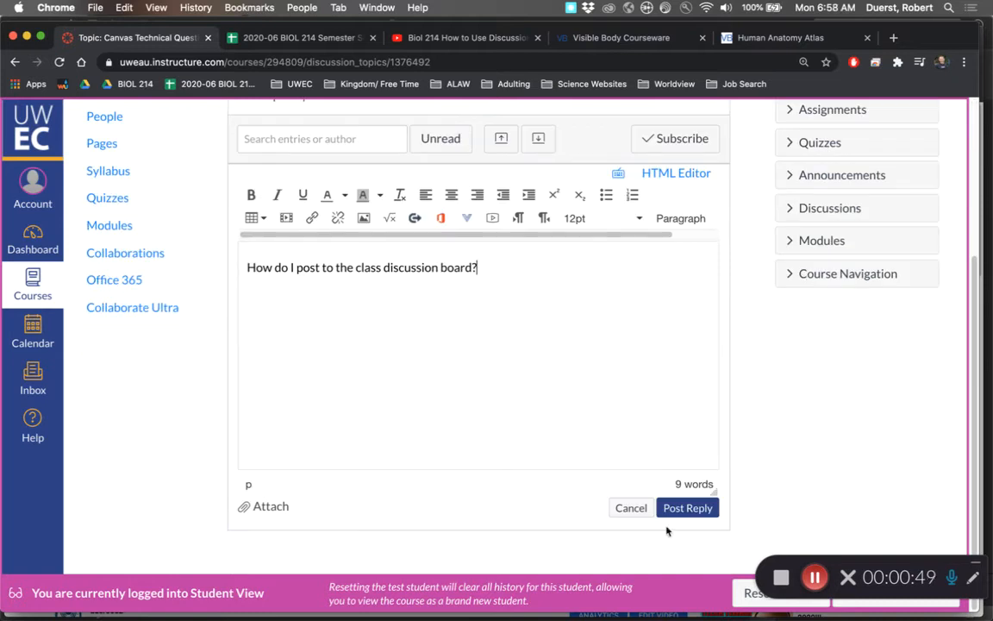
- Post the reply so it appears under Test Student in the discussion
click(687, 507)
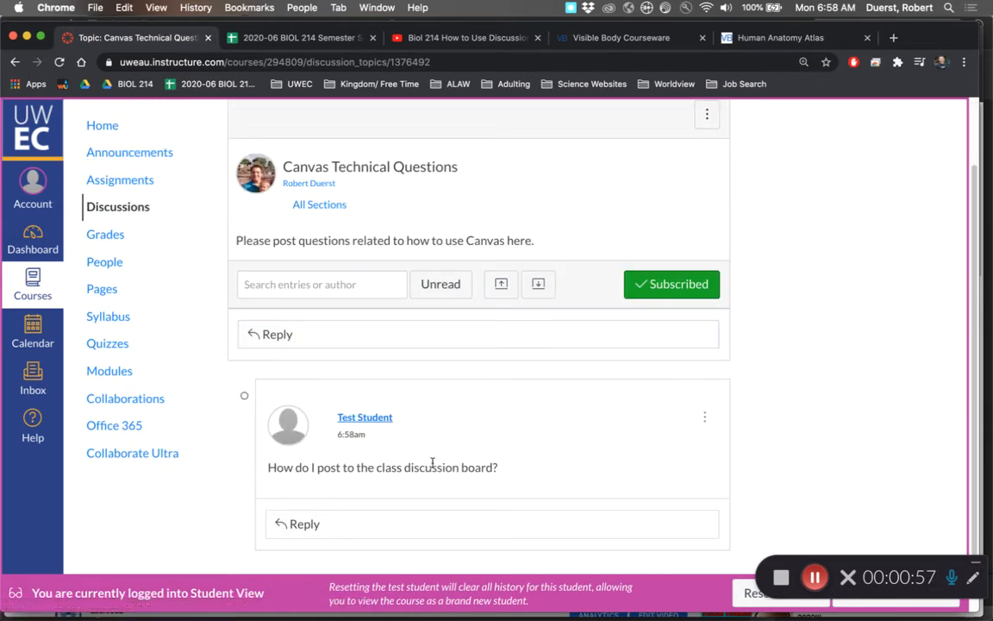
mouse_move(228, 373)
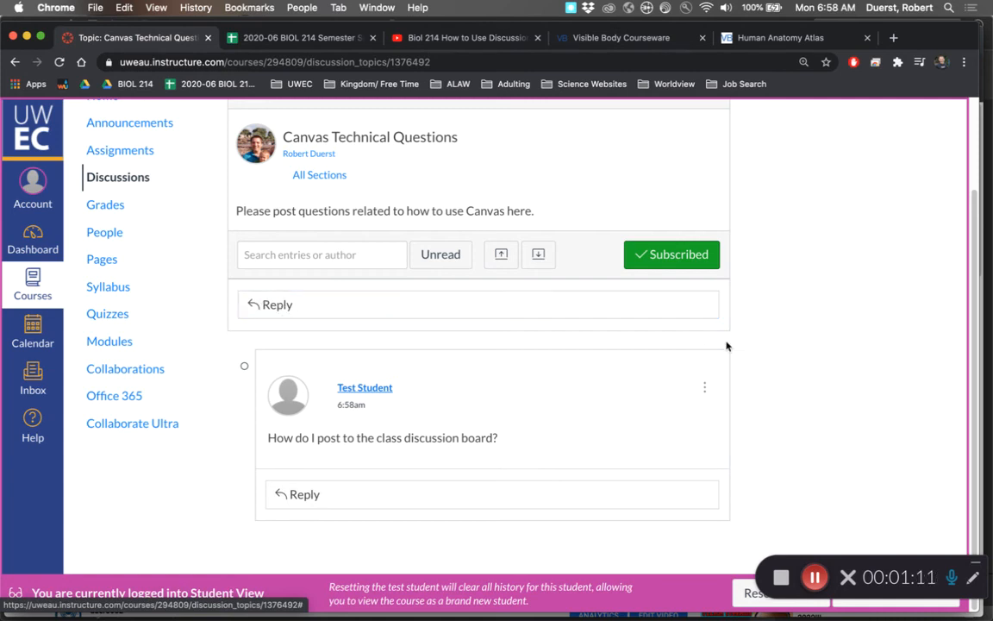
mouse_move(769, 342)
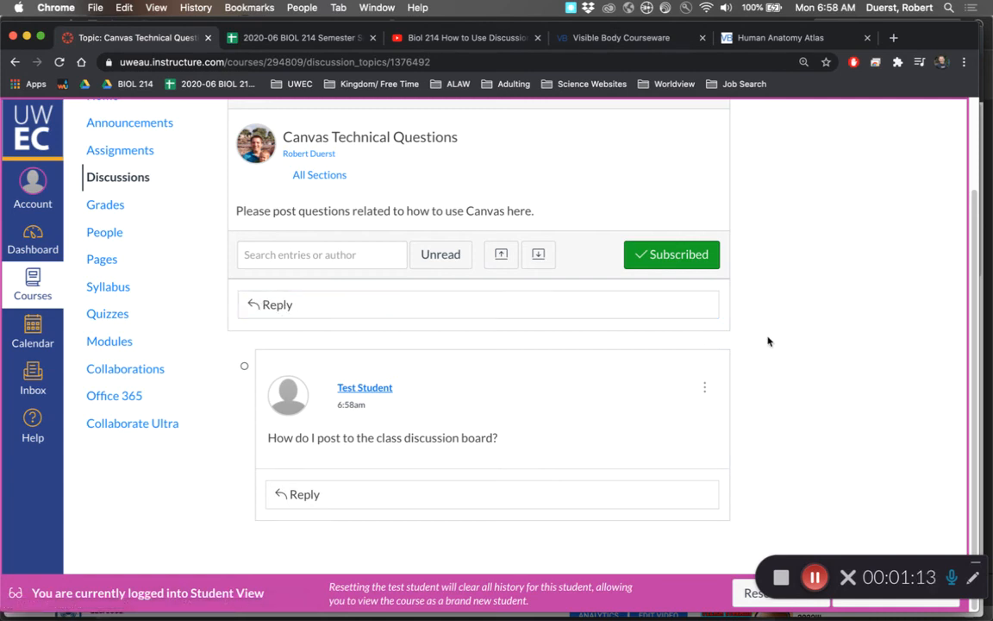